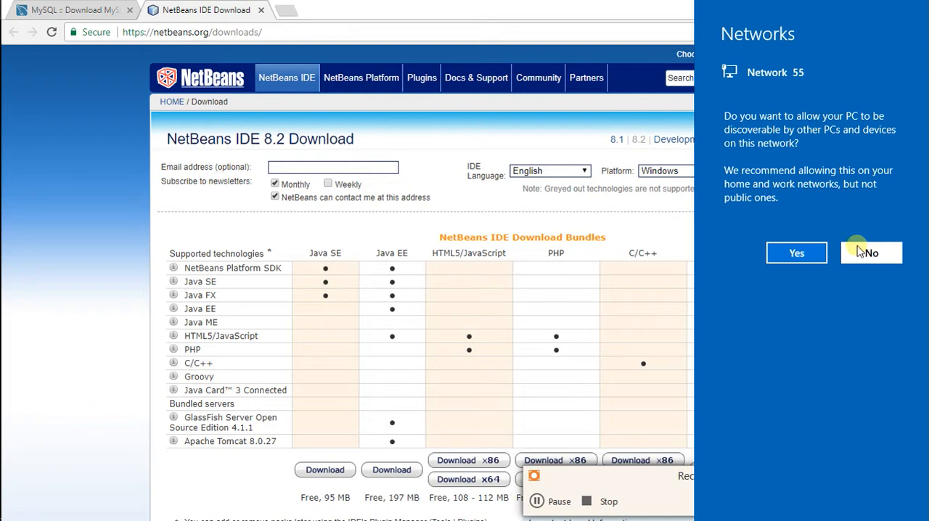
- Decline the Windows network discoverability prompt, leaving the NetBeans IDE 8.2 download page showing
{"action": "left_click", "coordinate": [871, 252]}
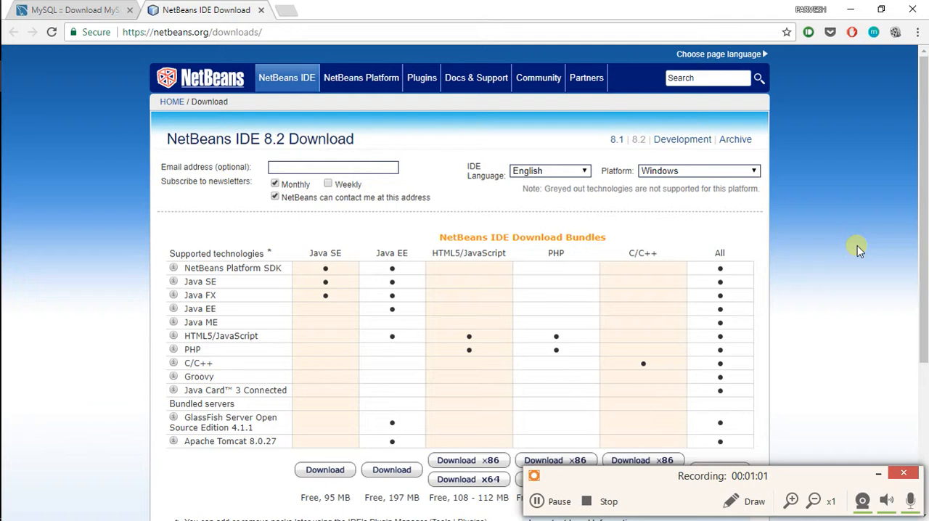
{"action": "mouse_move", "coordinate": [549, 171]}
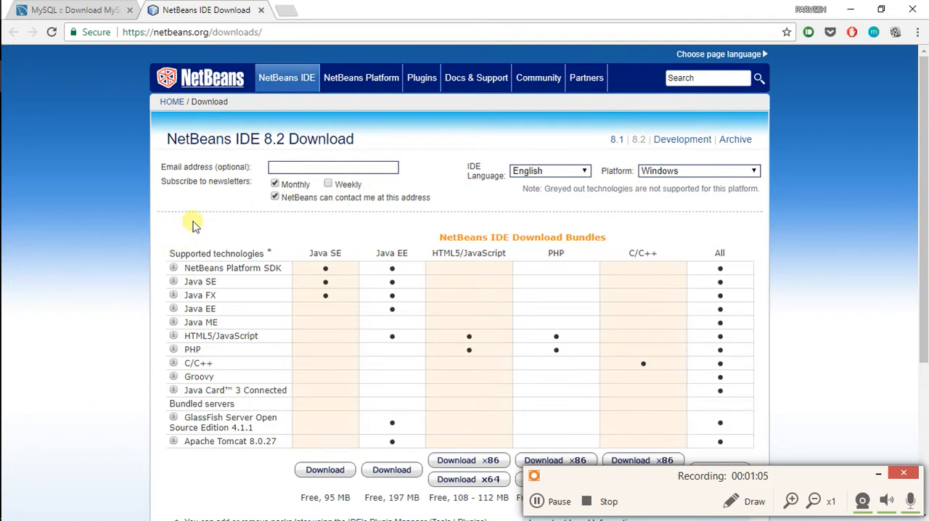
{"action": "scroll", "scroll_direction": "down", "scroll_amount": 3}
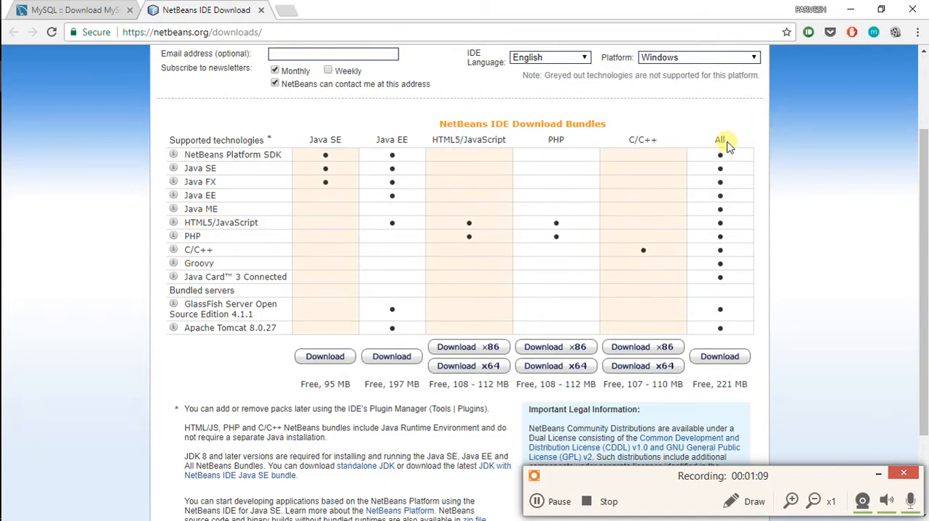
{"action": "mouse_move", "coordinate": [742, 389]}
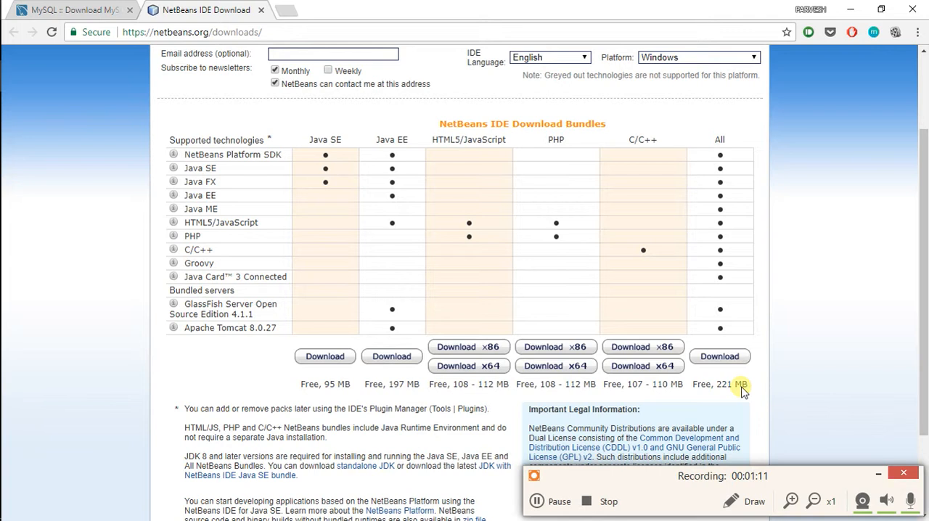
{"action": "mouse_move", "coordinate": [750, 414]}
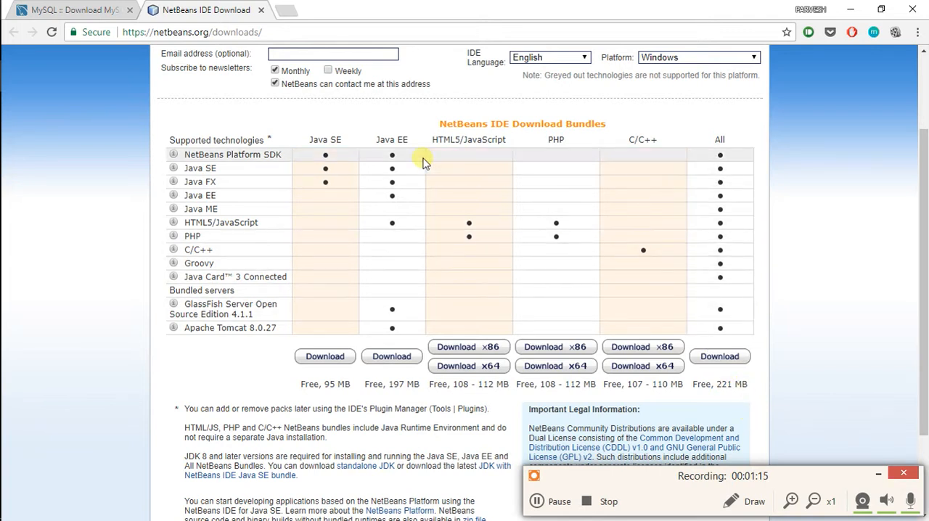
- Switch to the 'MySQL :: Download MySQL Installer' tab to show the installer download page
{"action": "left_click", "coordinate": [72, 8]}
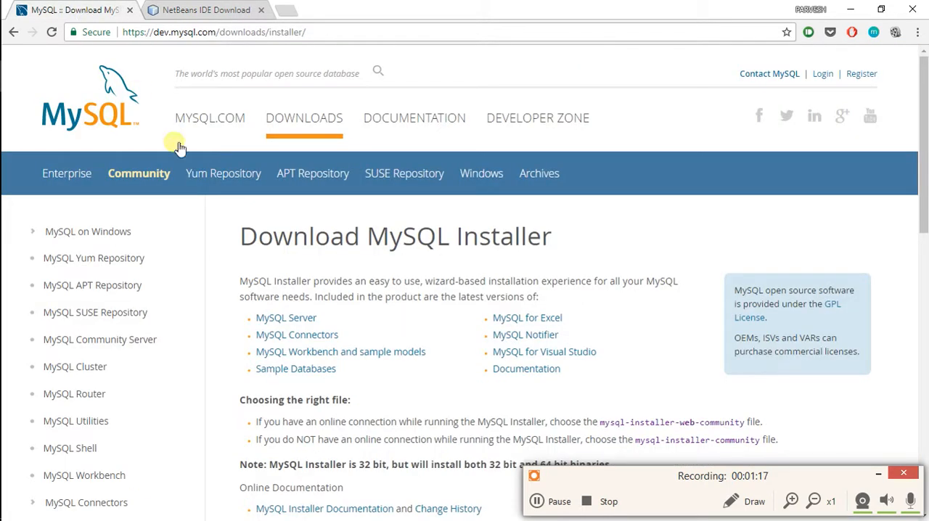
{"action": "mouse_move", "coordinate": [286, 317]}
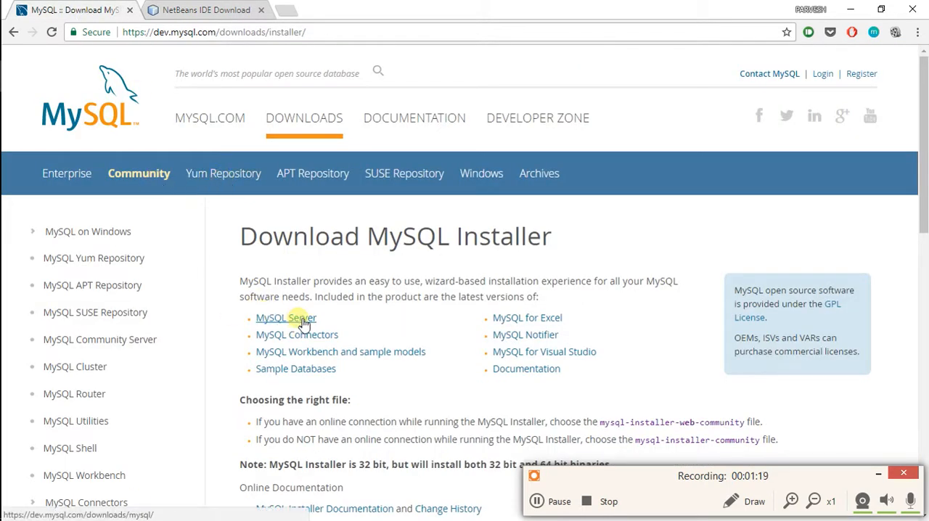
{"action": "mouse_move", "coordinate": [319, 322]}
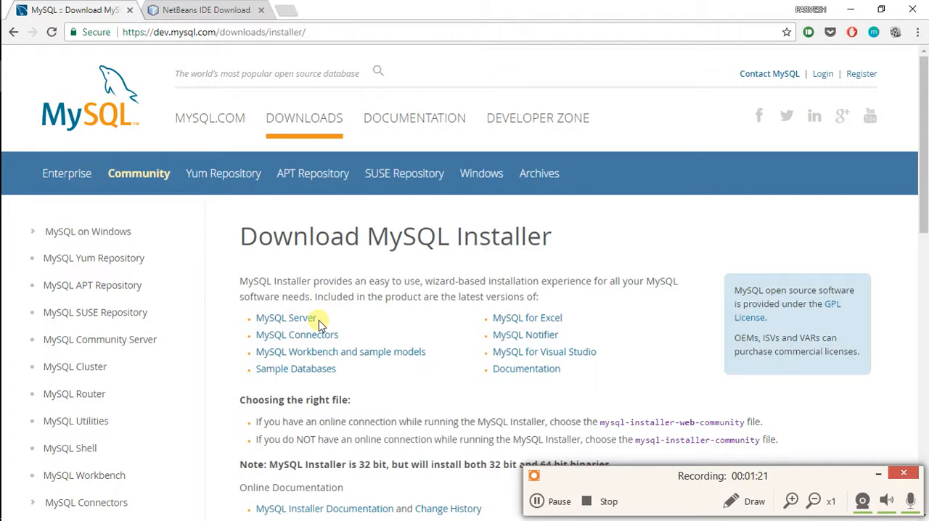
{"action": "mouse_move", "coordinate": [327, 99]}
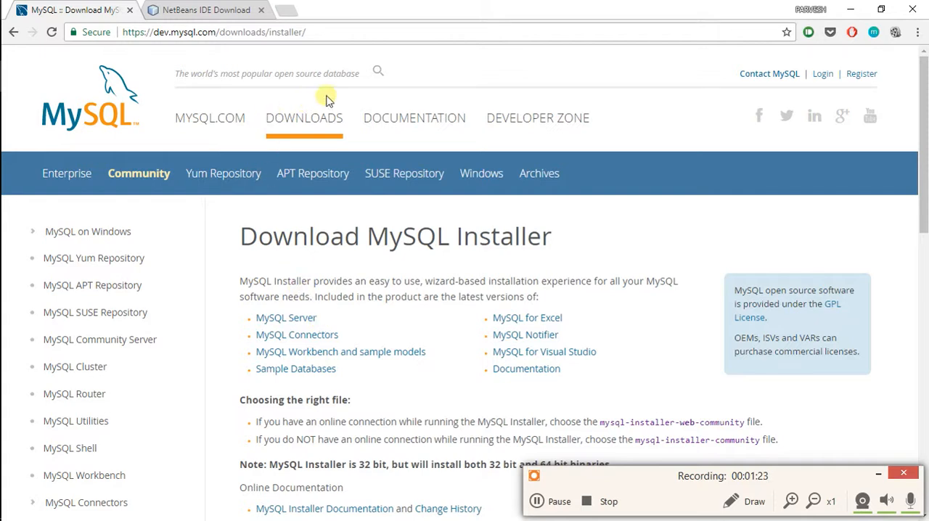
{"action": "mouse_move", "coordinate": [376, 85]}
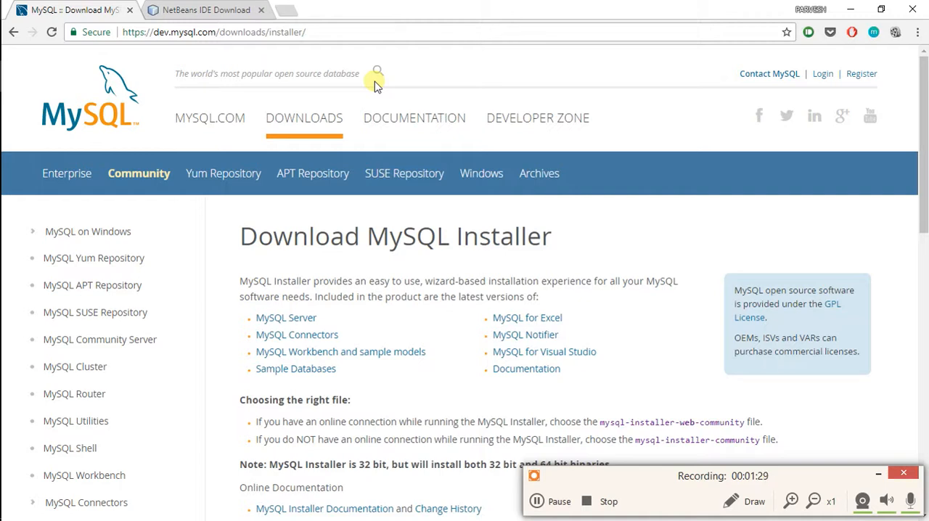
{"action": "mouse_move", "coordinate": [407, 119]}
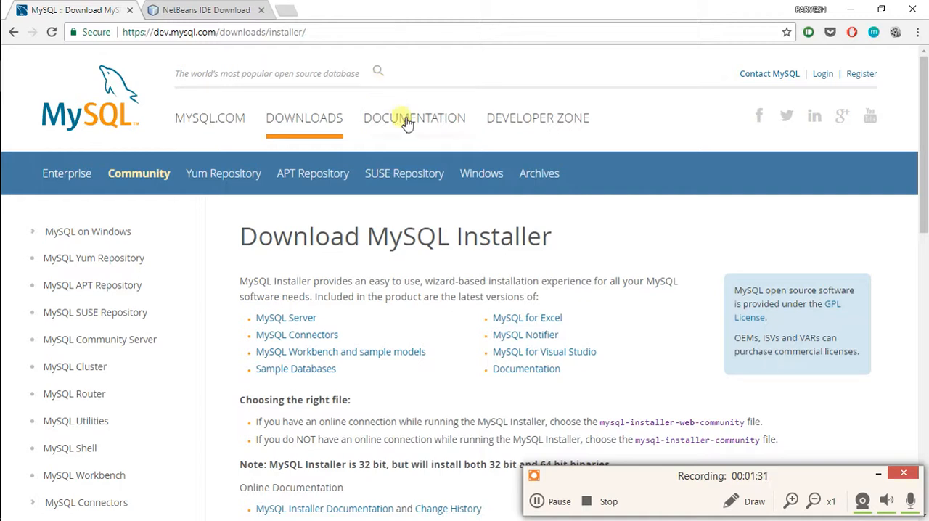
{"action": "mouse_move", "coordinate": [653, 202]}
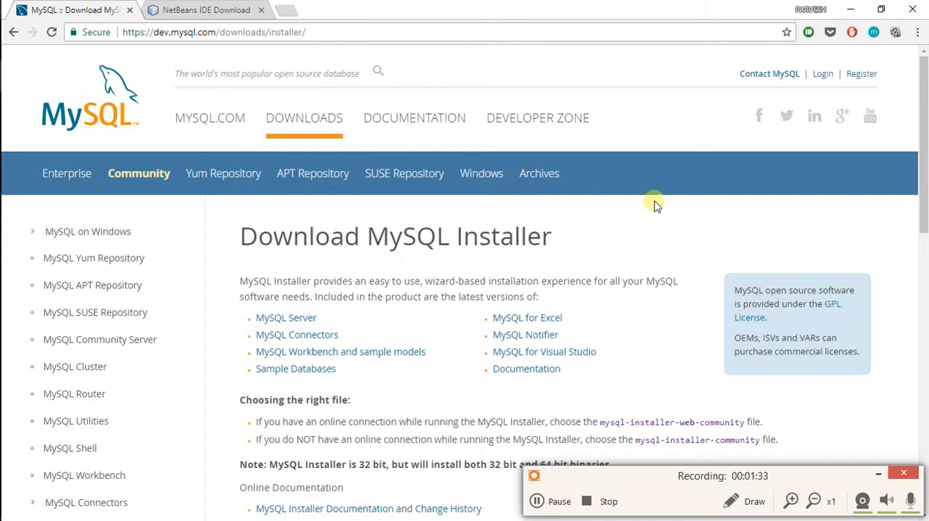